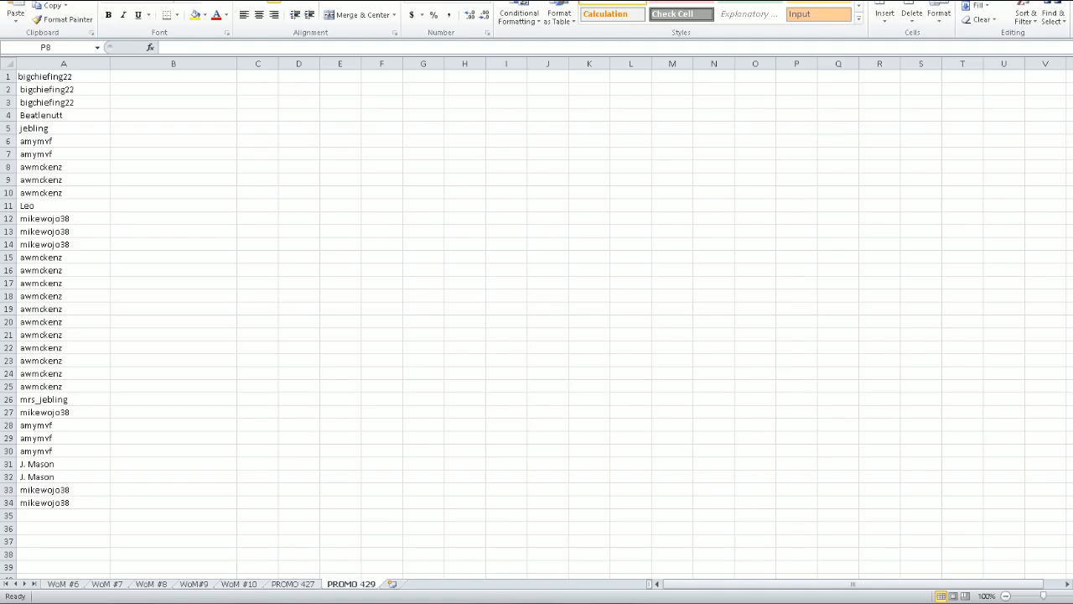
Check the column B cells beside the first and last names, then return to the Random.org list randomizer form.
click(796, 166)
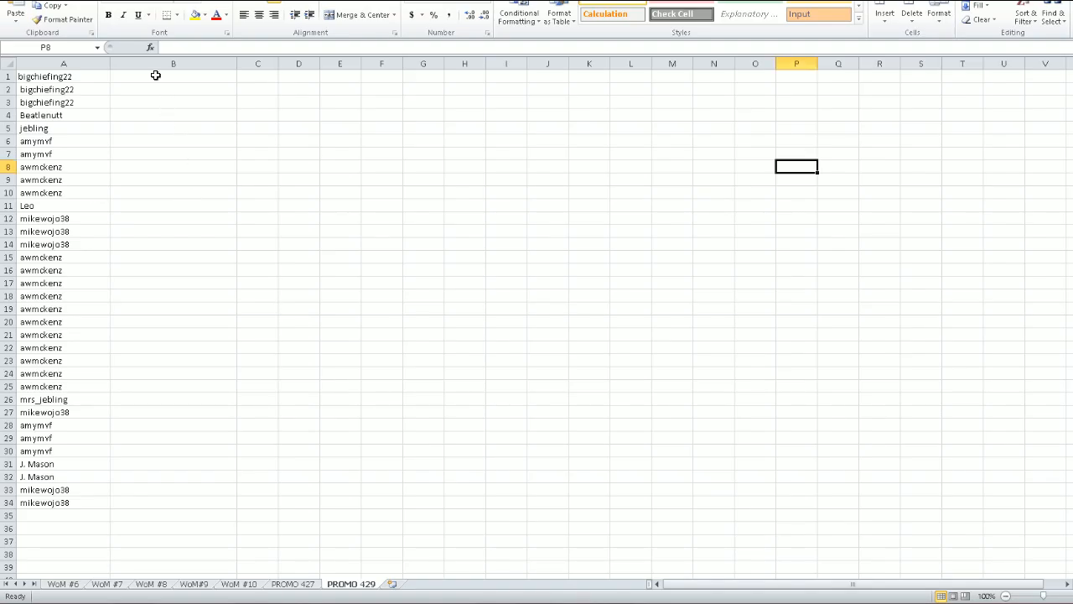
click(174, 77)
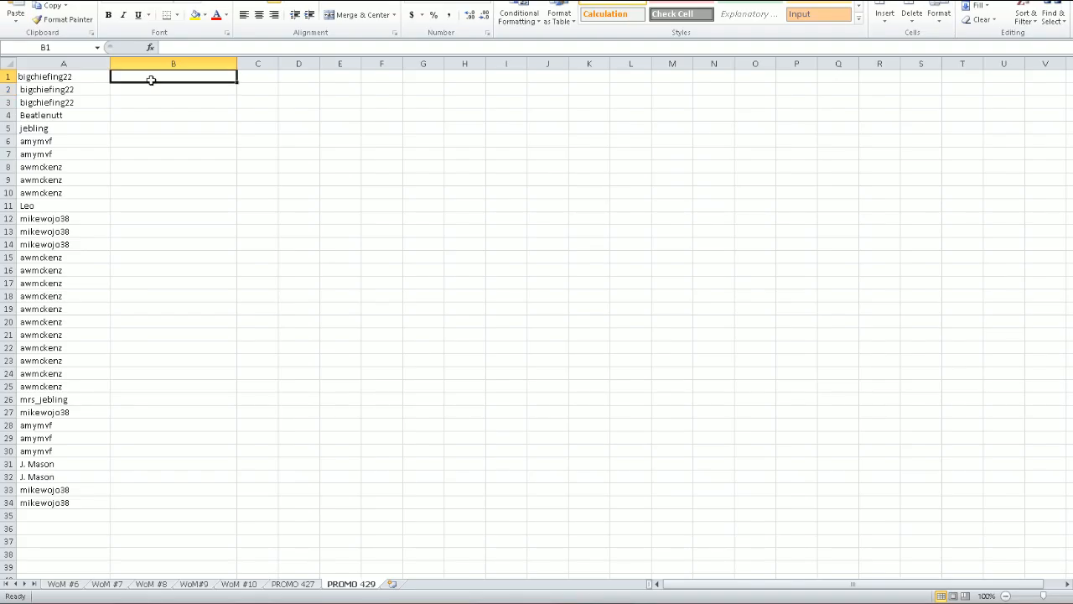
mouse_move(143, 96)
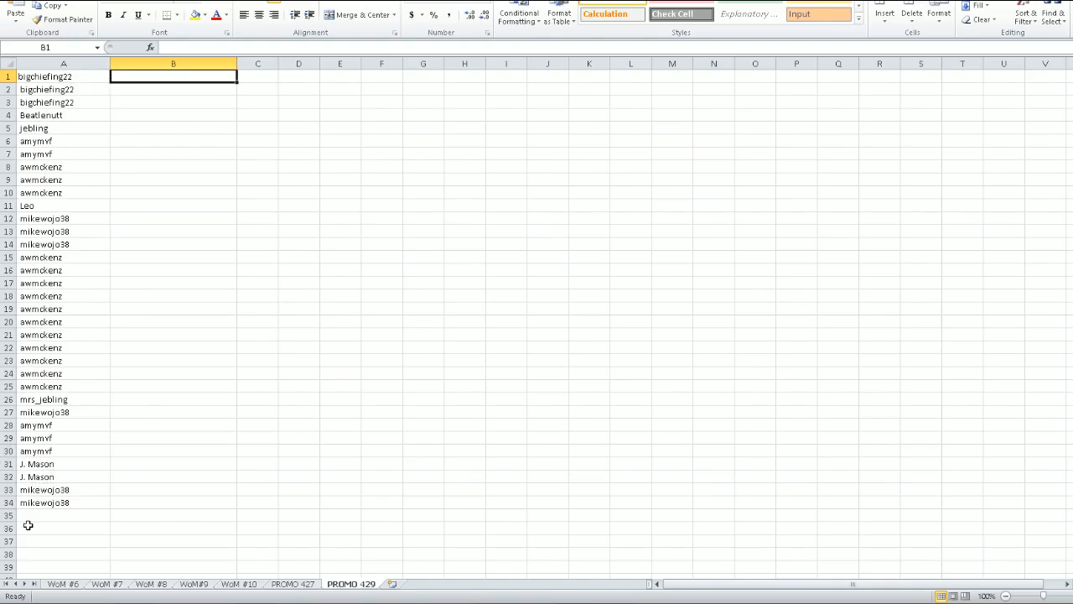
click(64, 77)
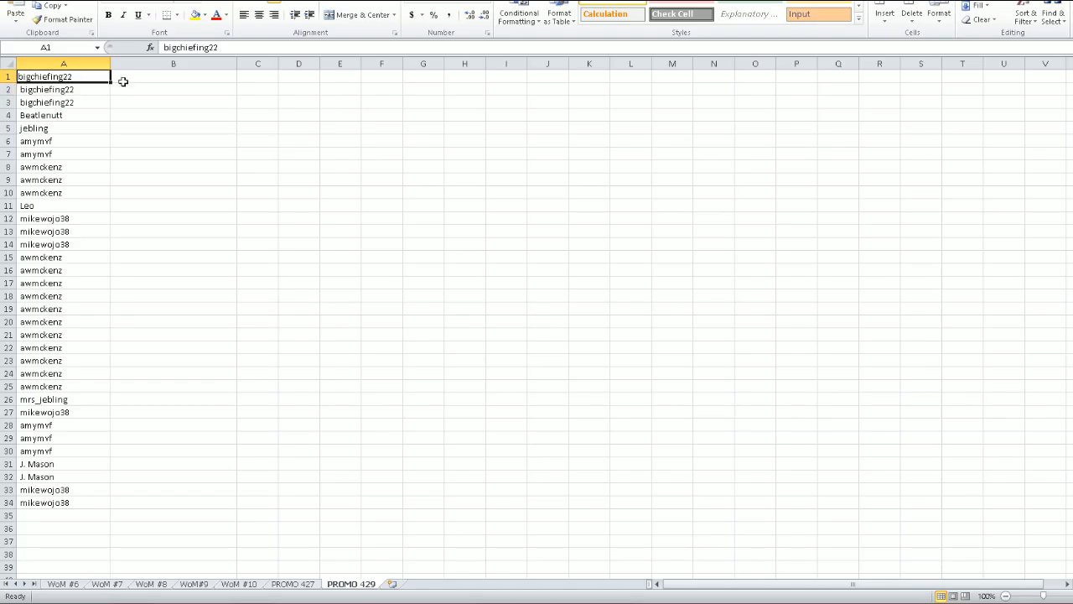
click(173, 503)
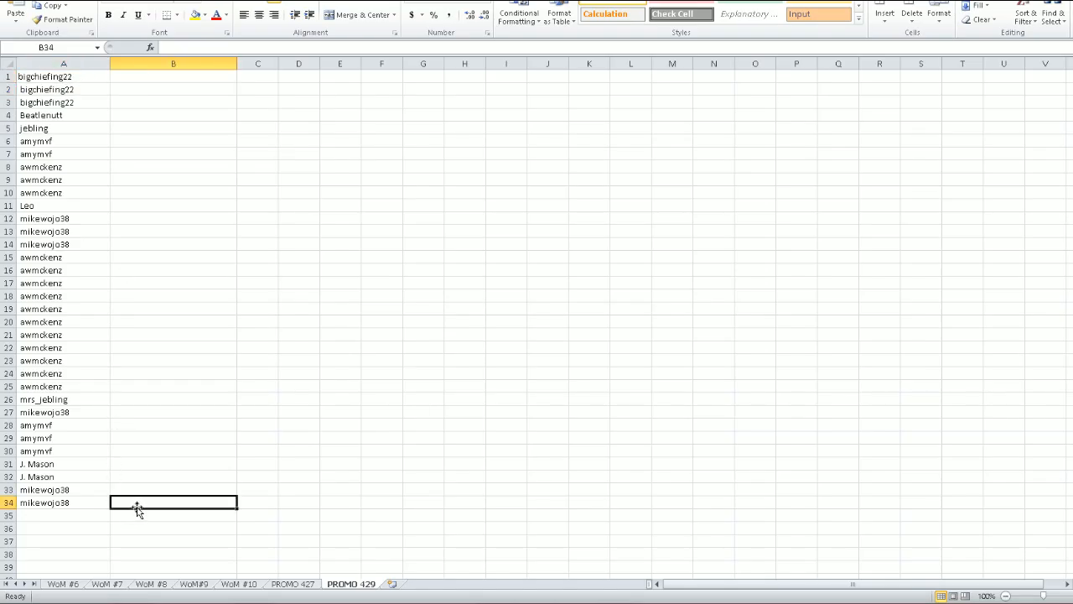
mouse_move(69, 471)
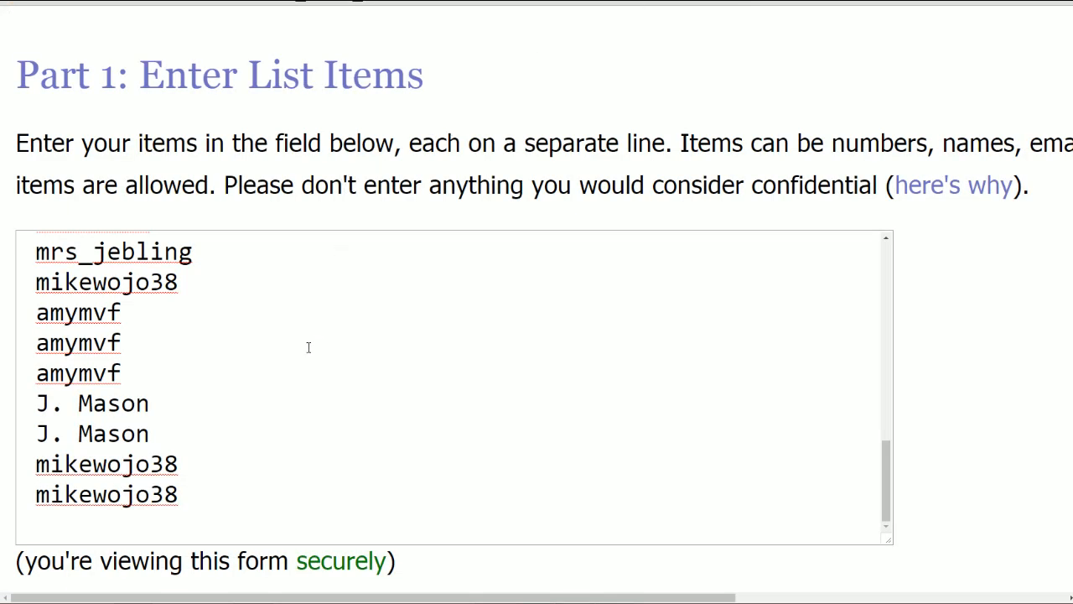
scroll(down, 3)
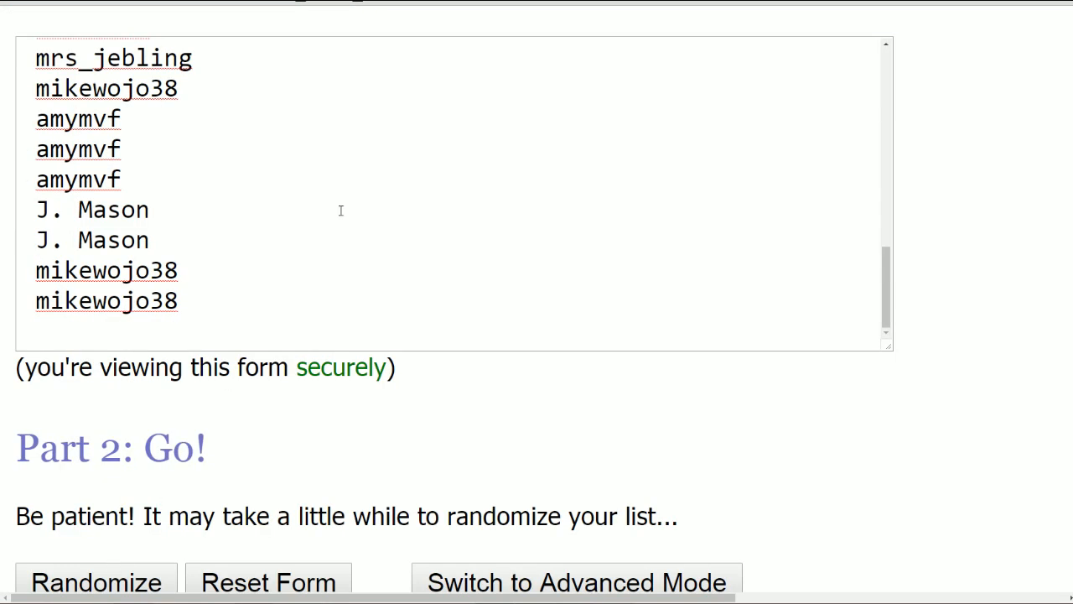
click(376, 3)
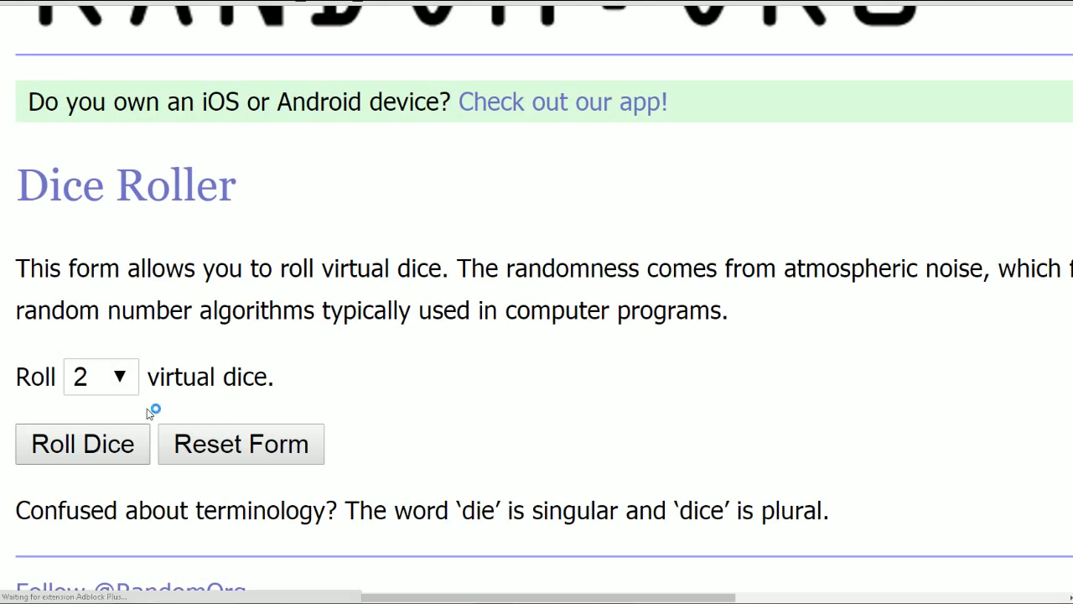
click(81, 442)
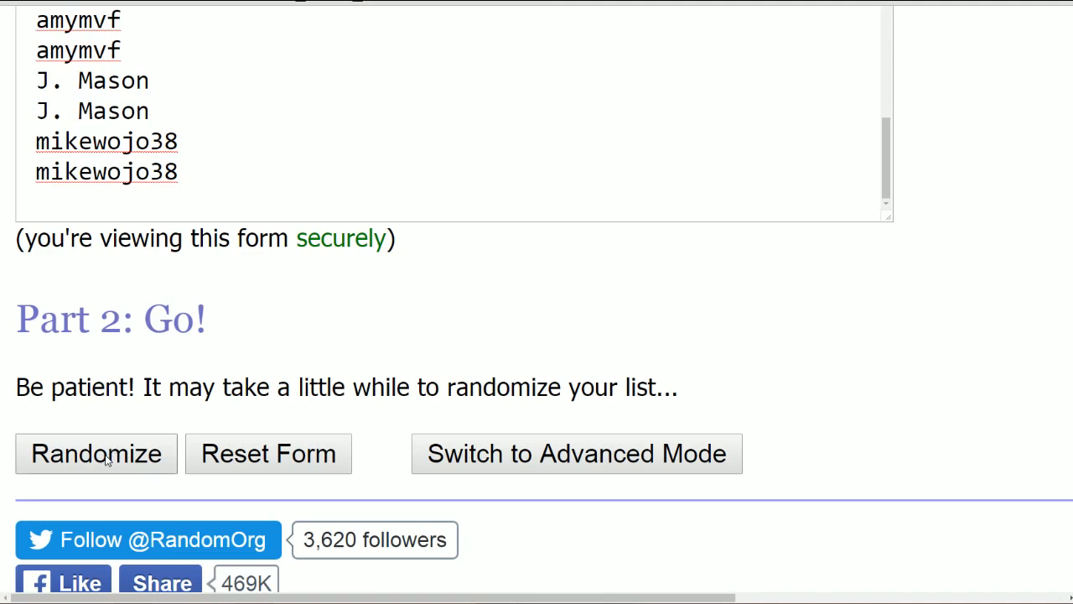
Shuffle the 34 buyer names and repeat until the list has been randomized five times.
click(96, 453)
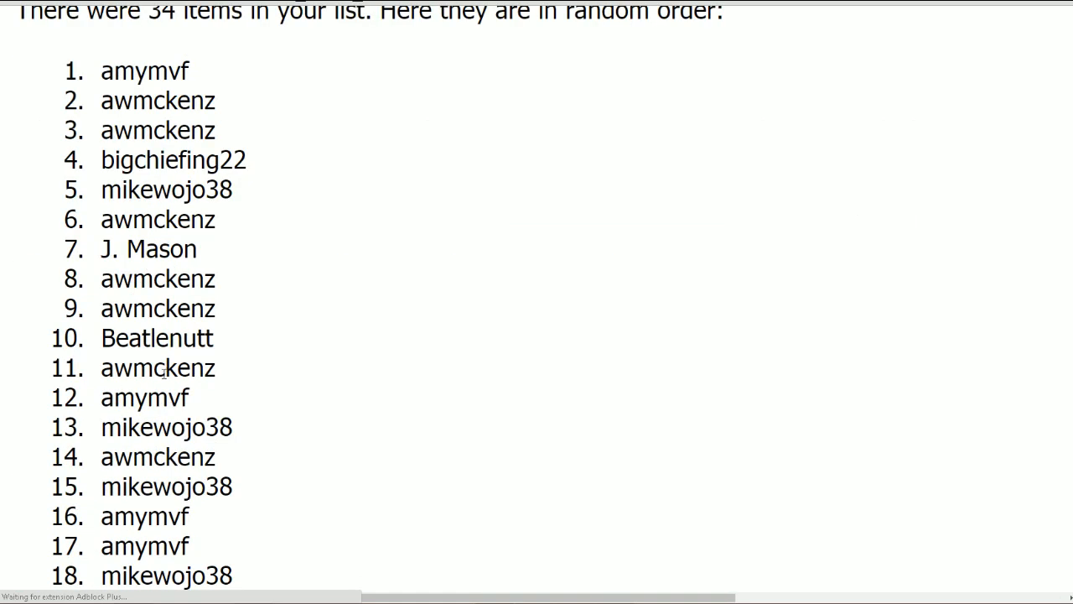
scroll(up, 3)
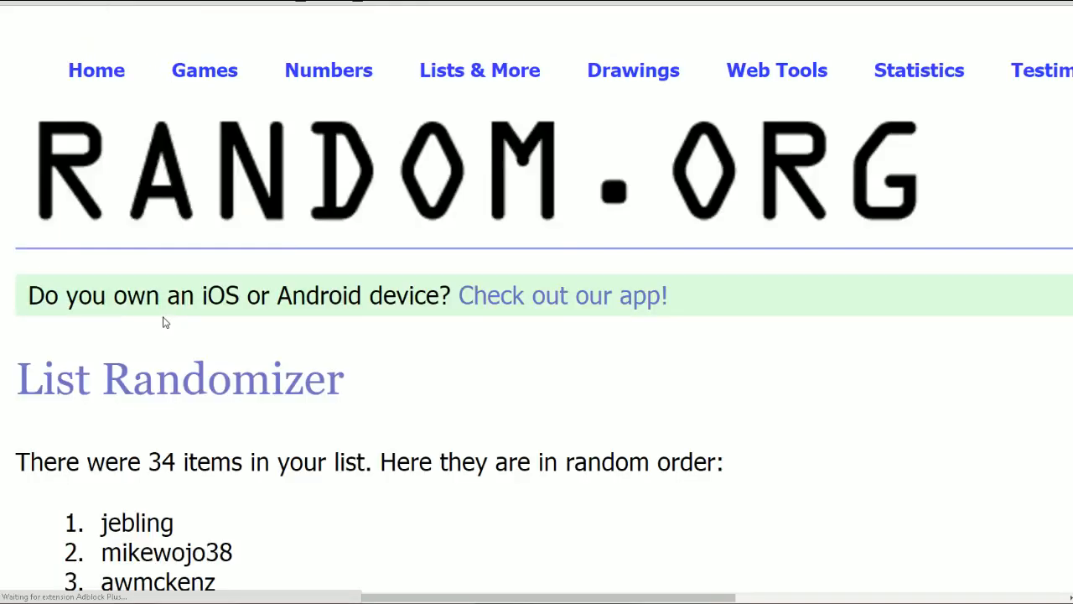
scroll(down, 3)
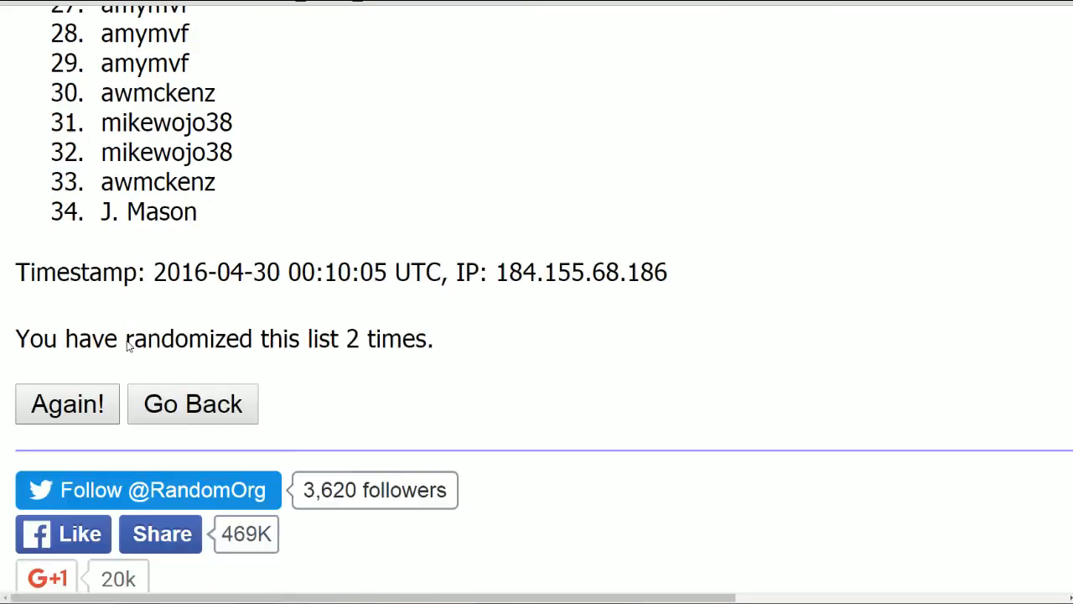
click(67, 402)
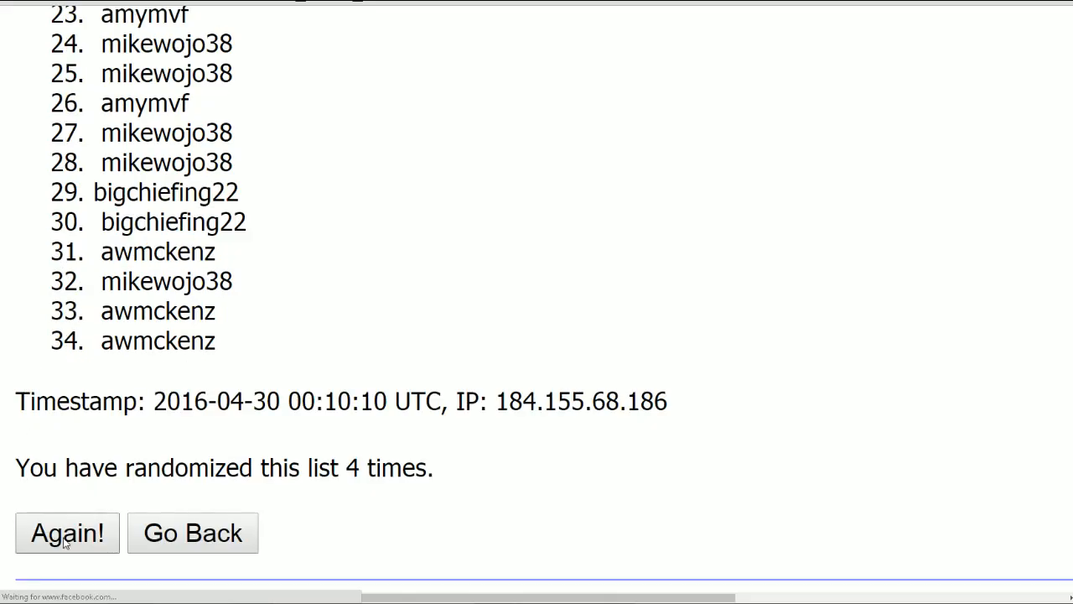
click(67, 534)
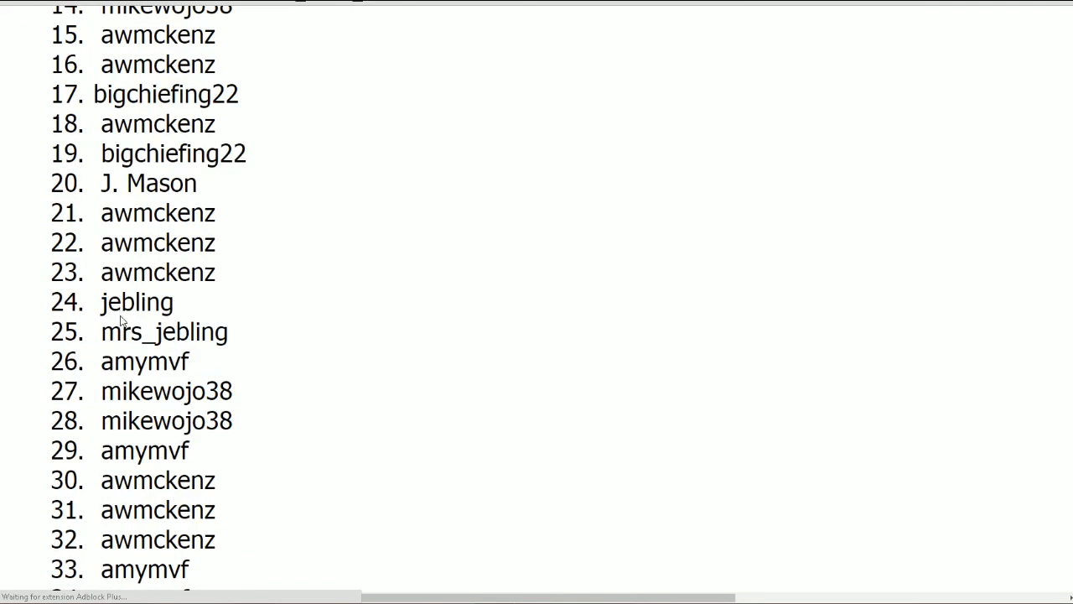
scroll(down, 3)
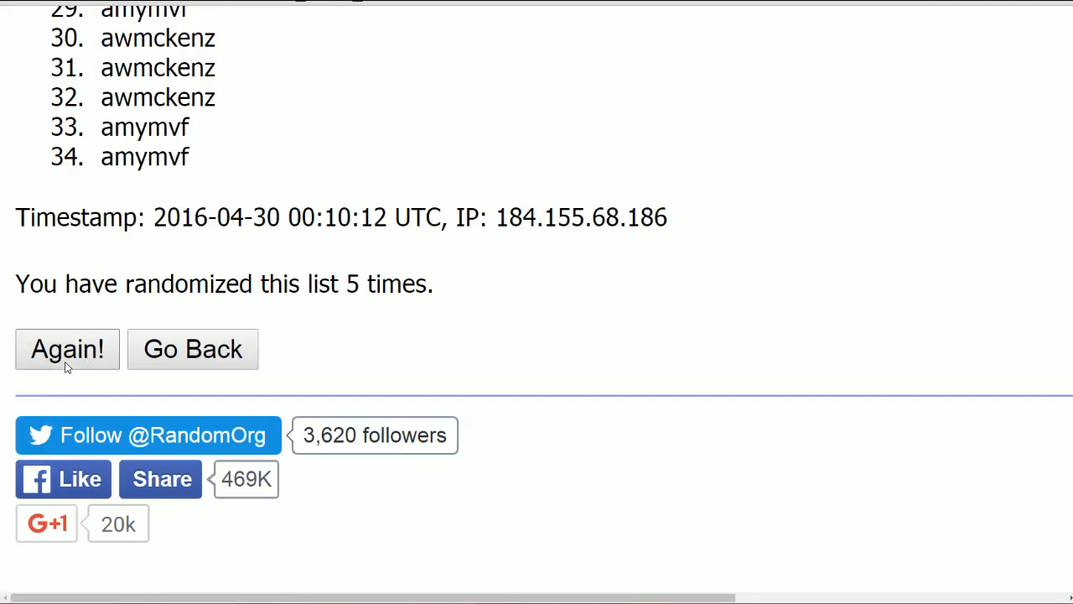
Shuffle the names a sixth time and copy the whole numbered list of 34 results.
click(67, 349)
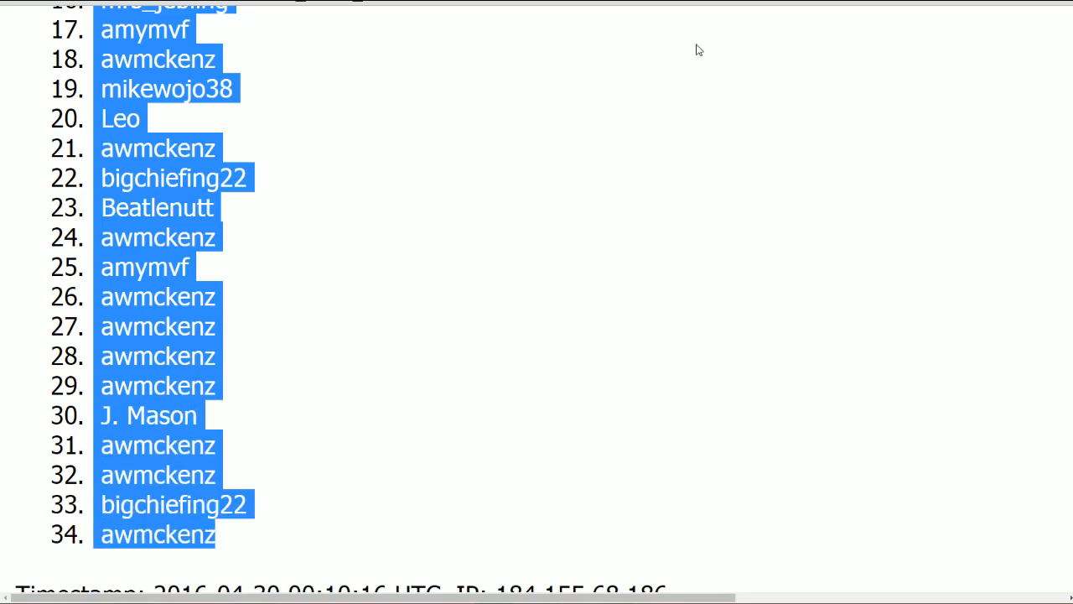
mouse_move(653, 32)
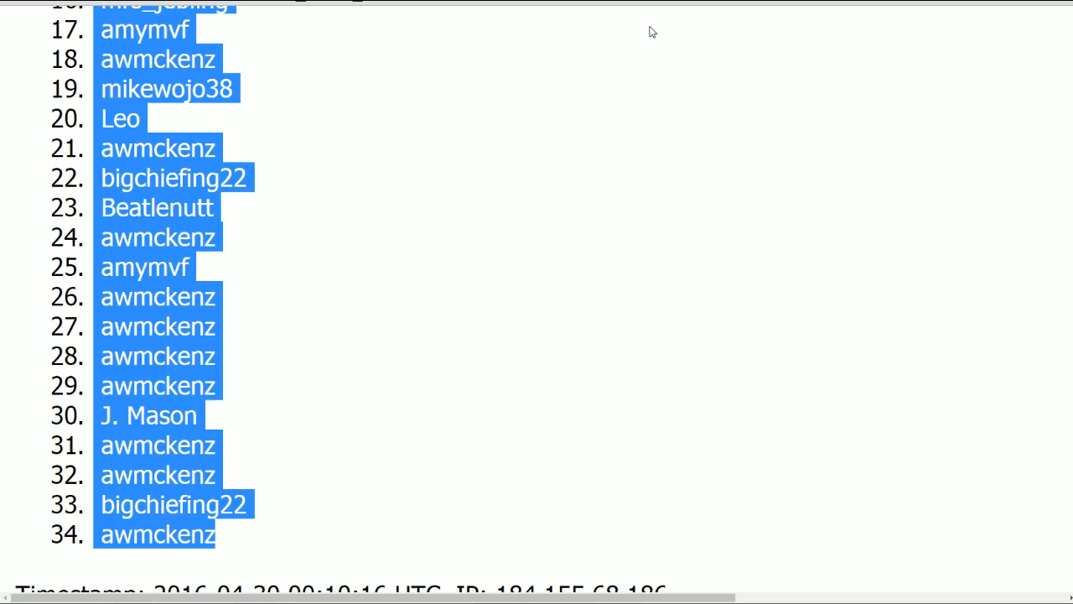
click(654, 32)
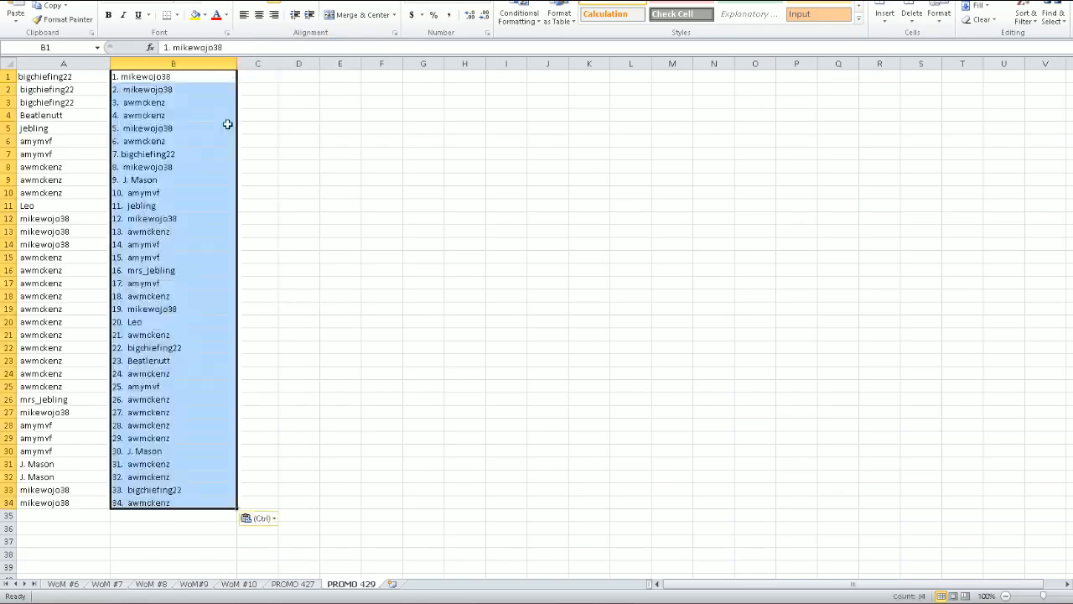
Paste the numbered randomized list into column B beside the original names and deselect it.
click(298, 127)
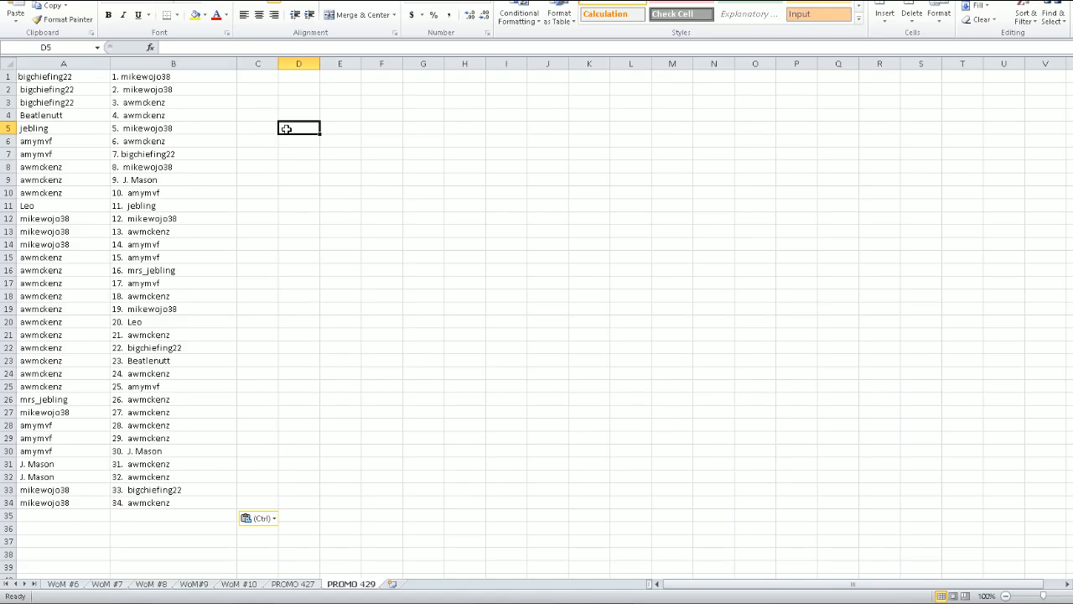
mouse_move(268, 148)
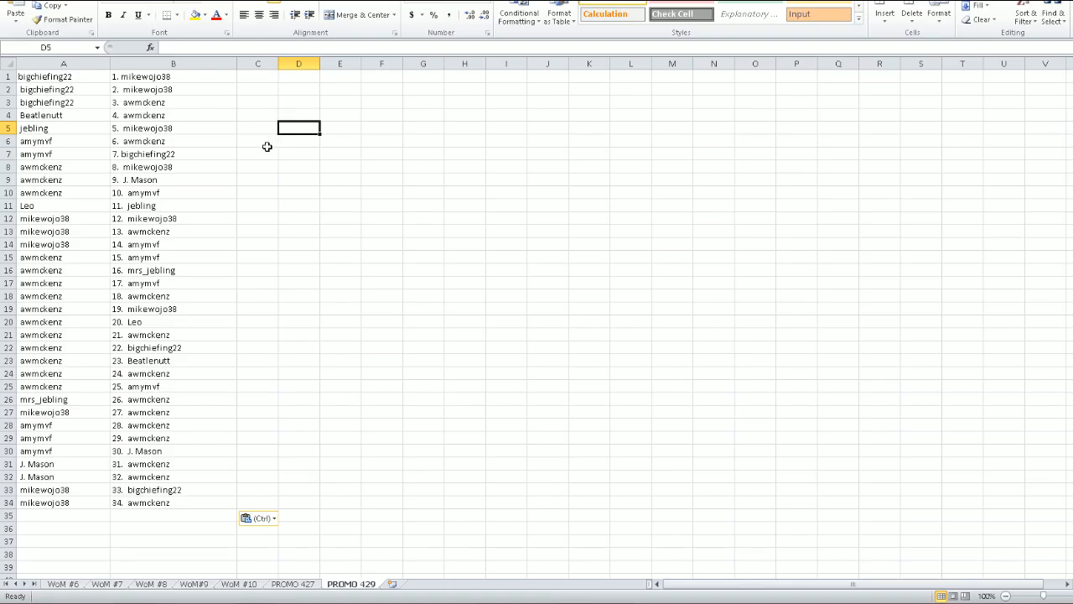